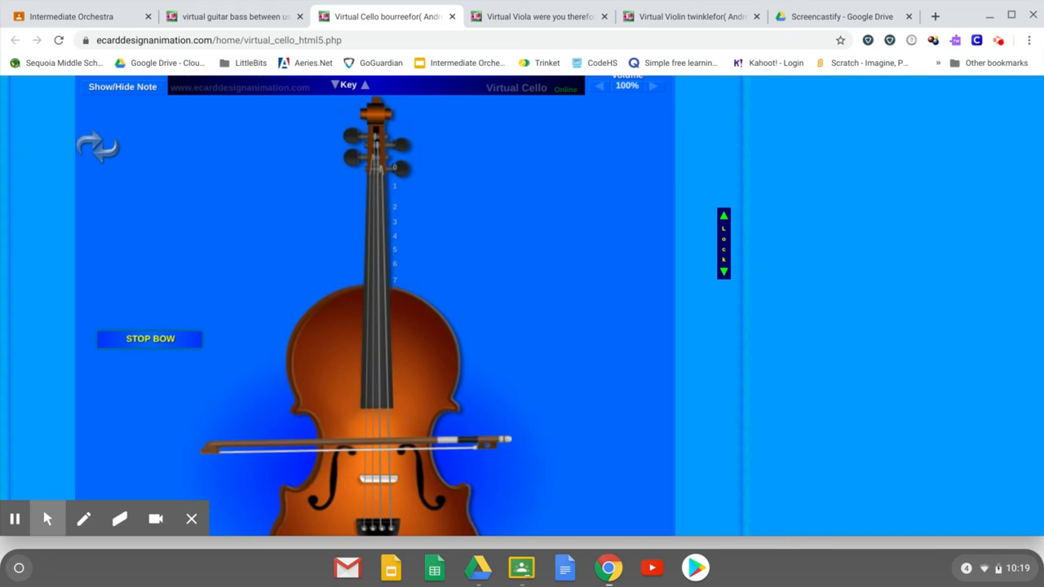
mouse_move(492, 161)
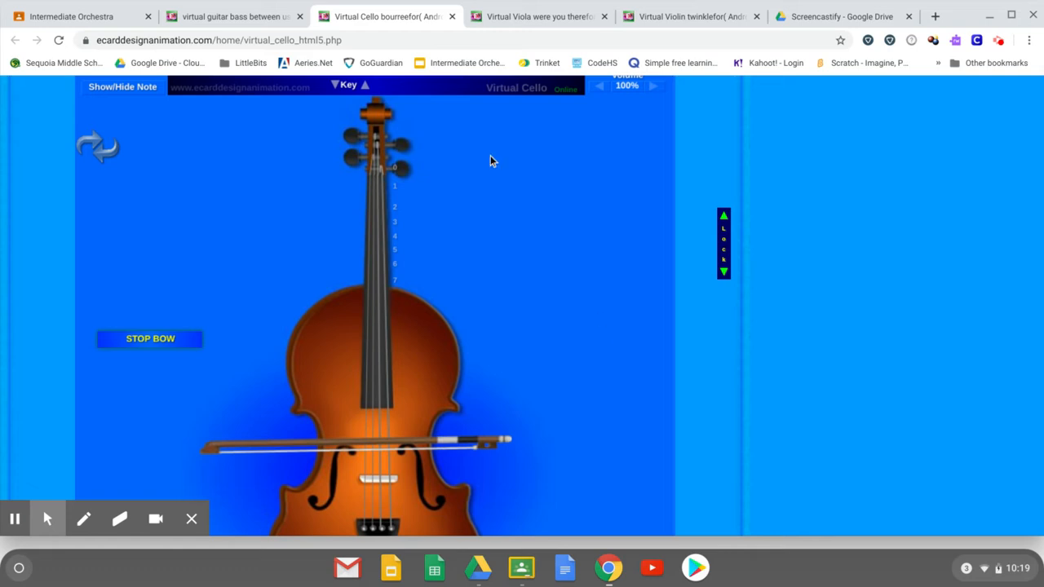
mouse_move(379, 16)
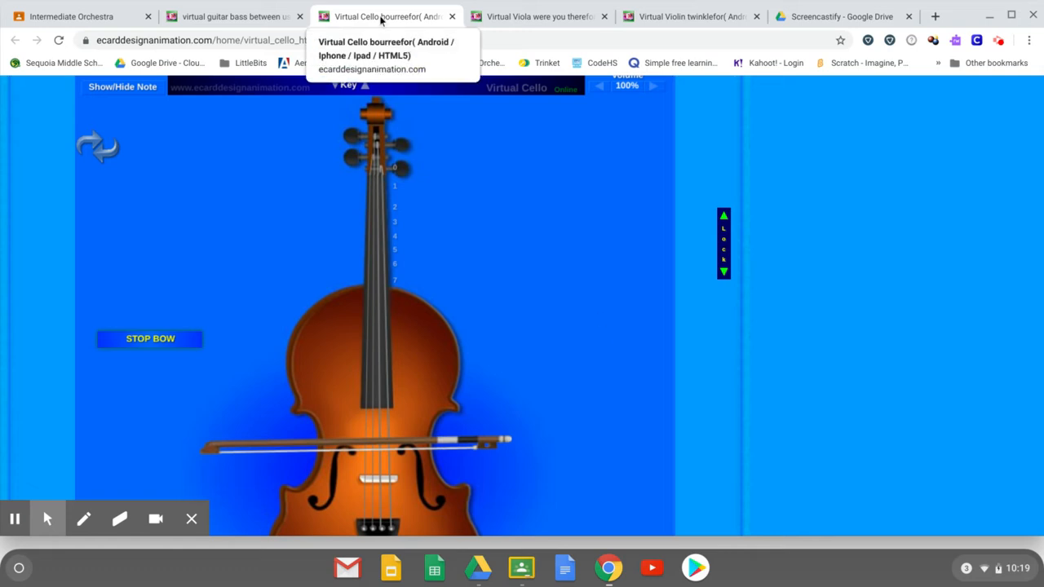
Switch to the Intermediate Orchestra stream and scroll back to the virtual instruments post.
click(70, 16)
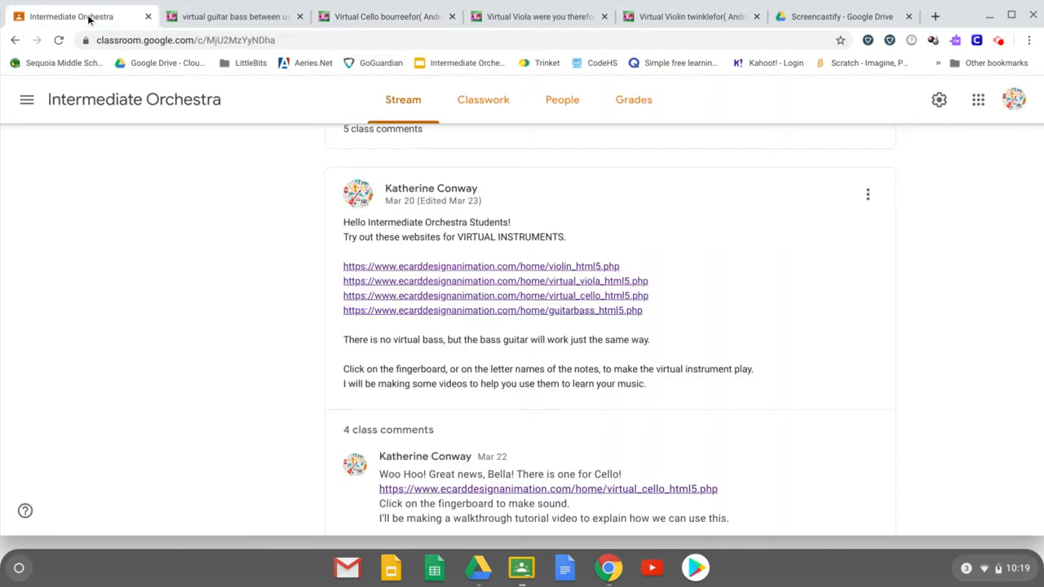
scroll(up, 3)
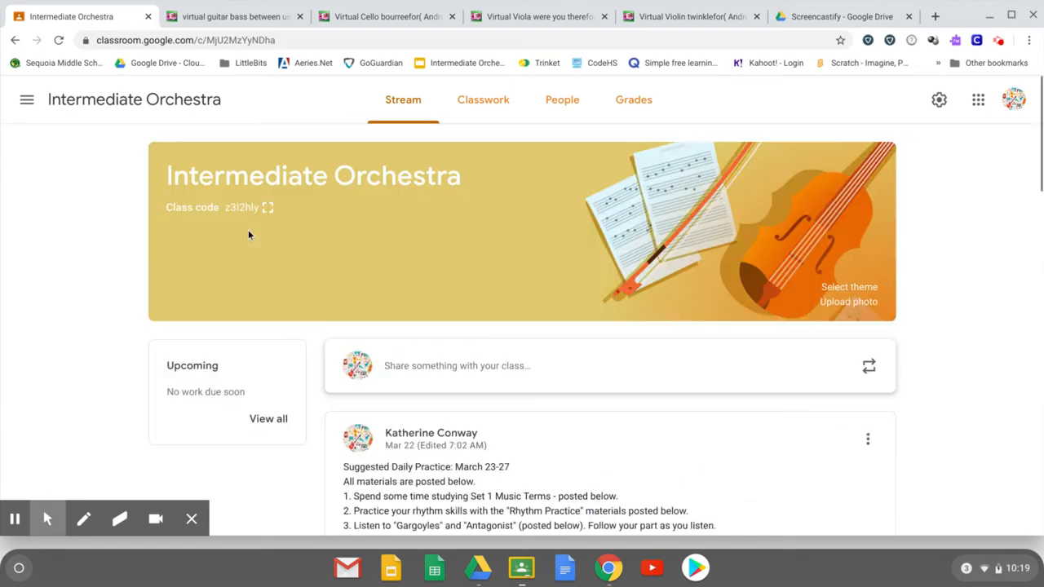
scroll(down, 3)
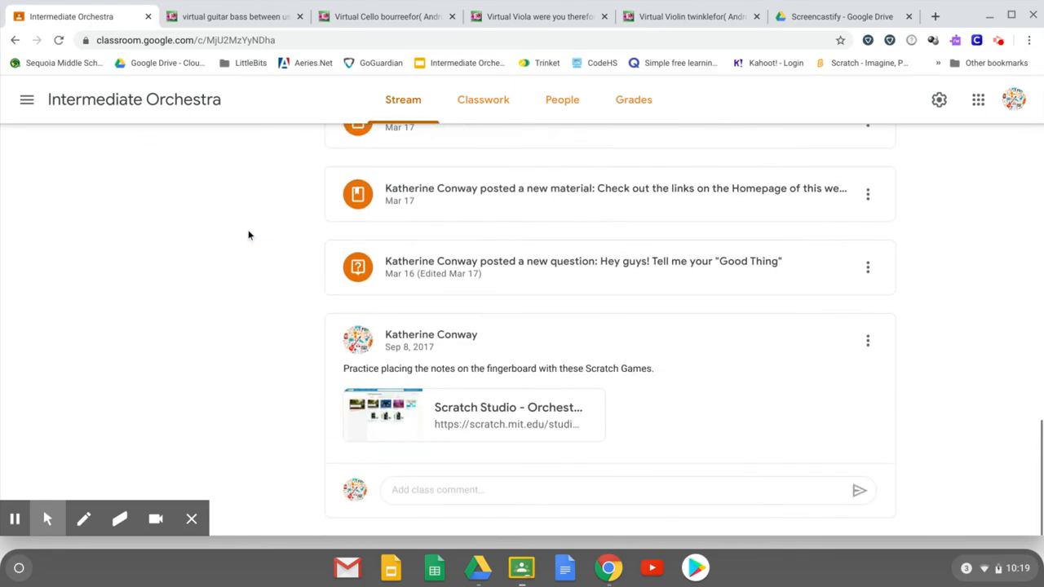
scroll(up, 3)
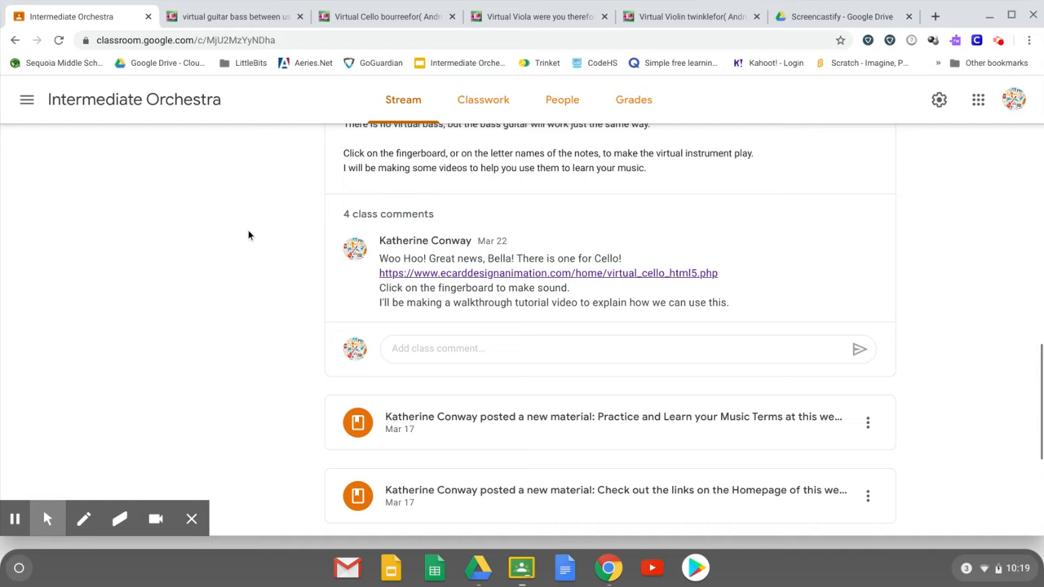
scroll(up, 3)
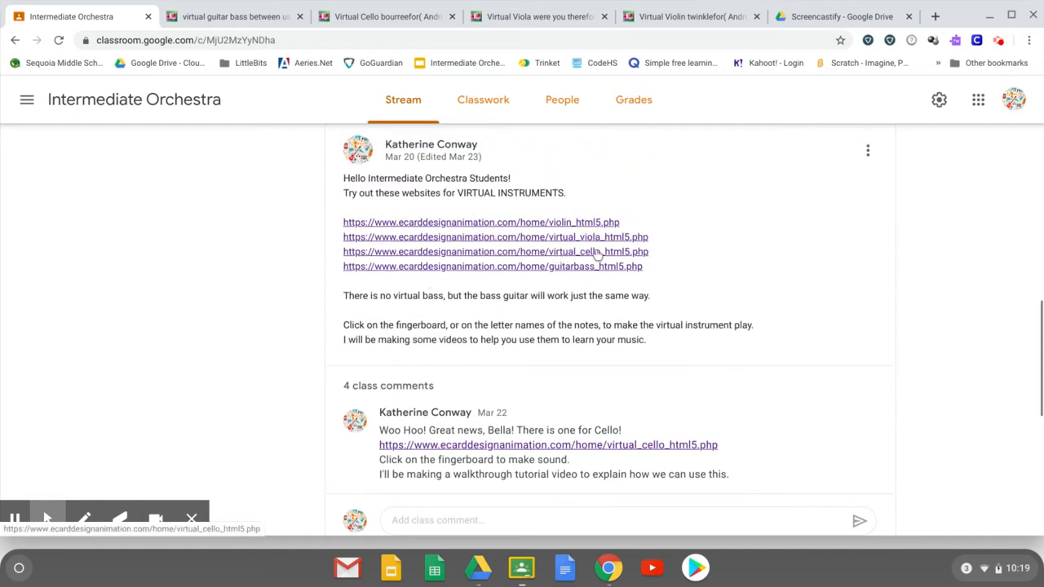
mouse_move(519, 294)
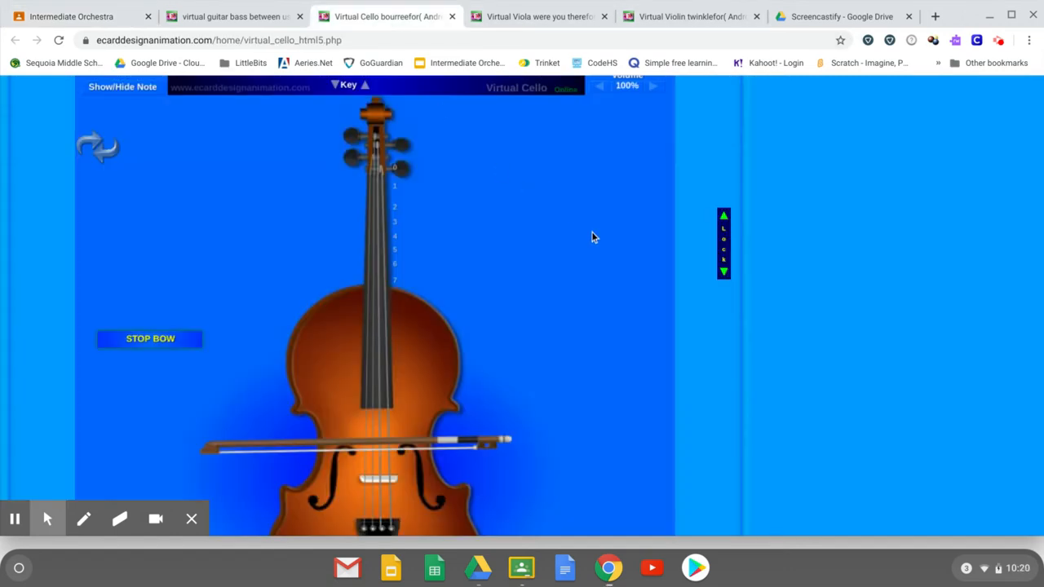
mouse_move(386, 203)
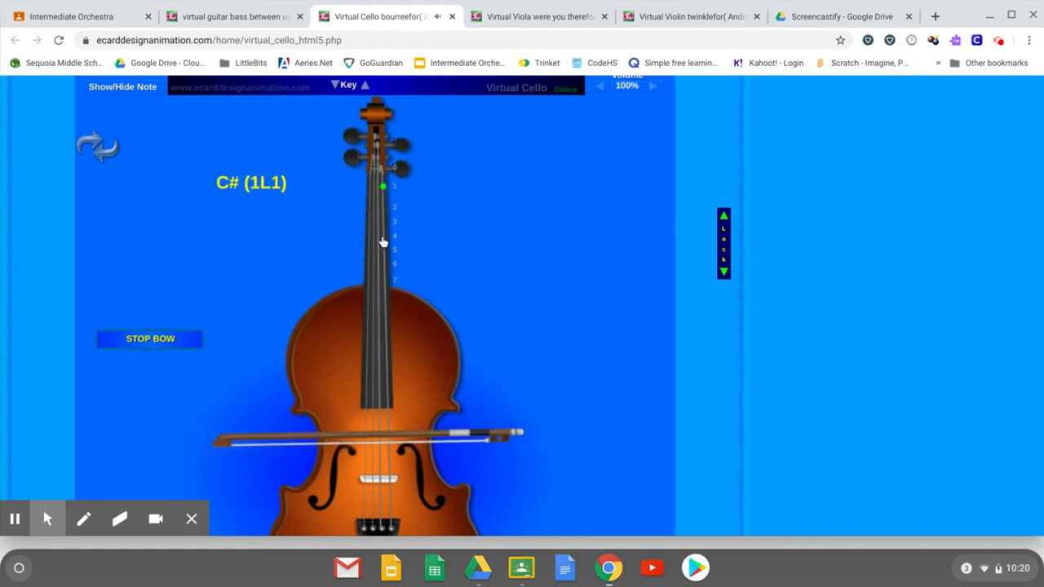
Play notes such as C# and E on the cello fingerboard, then scroll the page down.
click(384, 237)
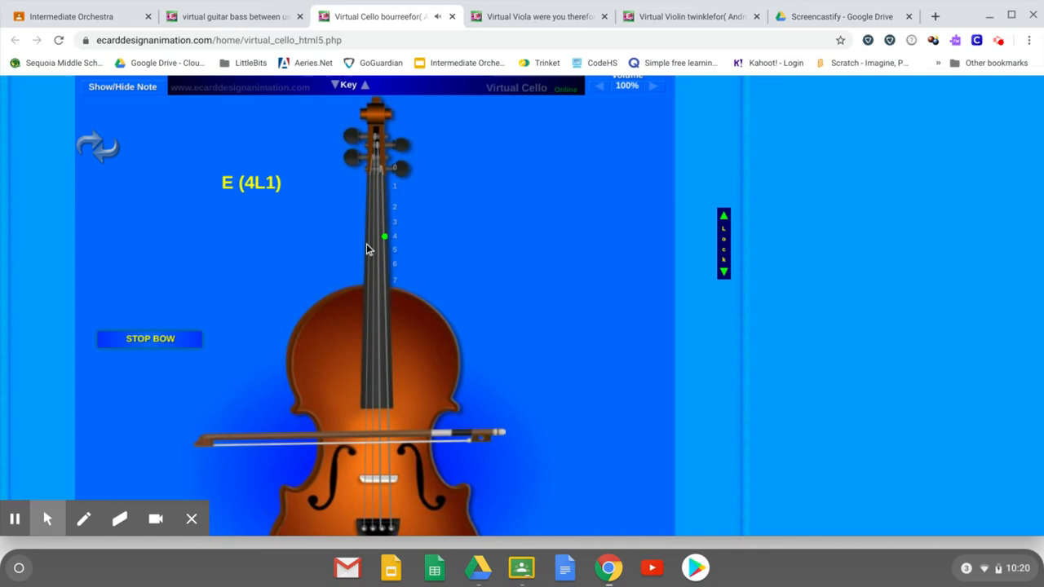
click(368, 249)
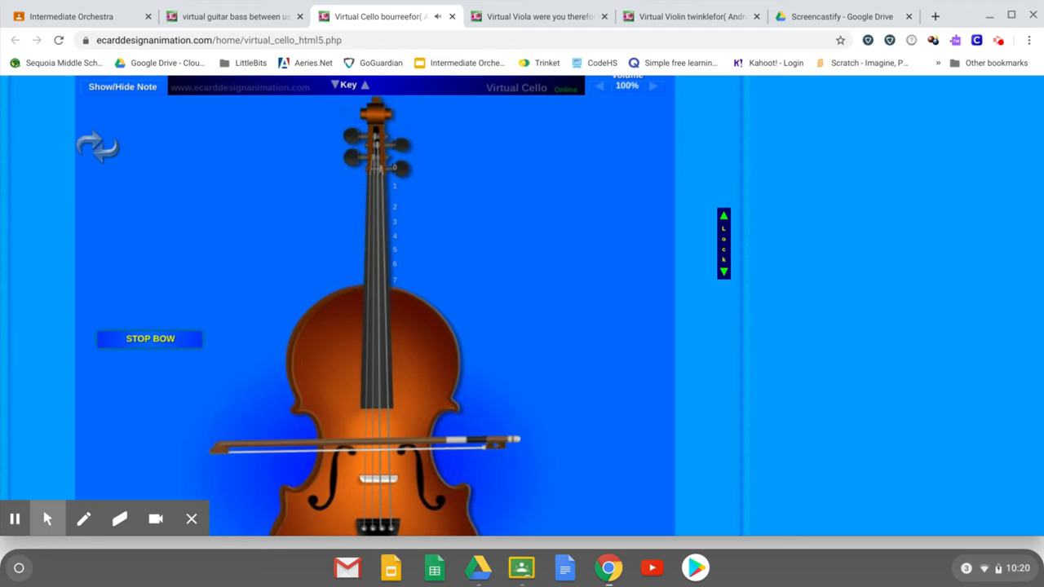
mouse_move(516, 271)
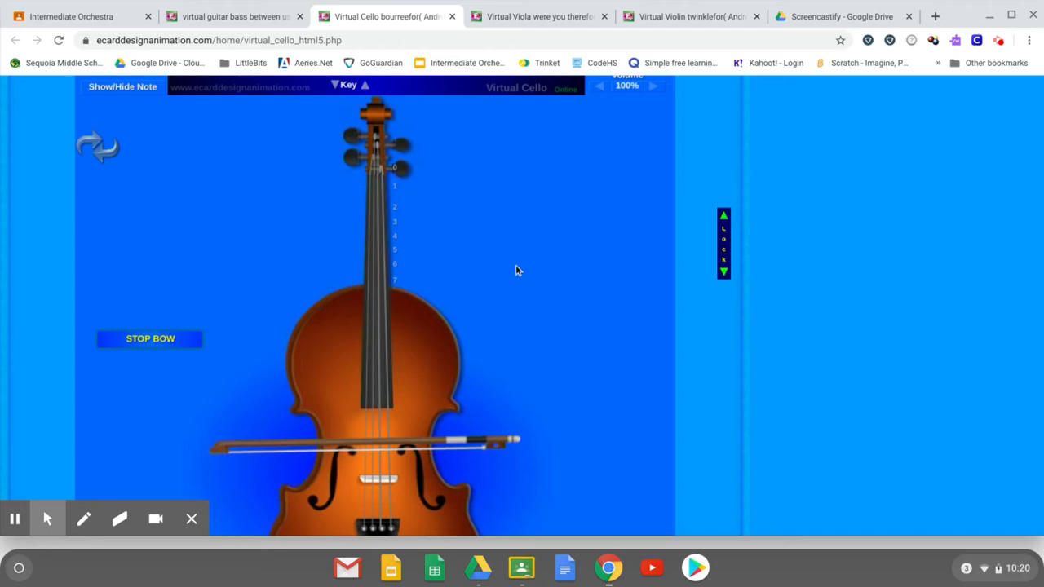
scroll(down, 3)
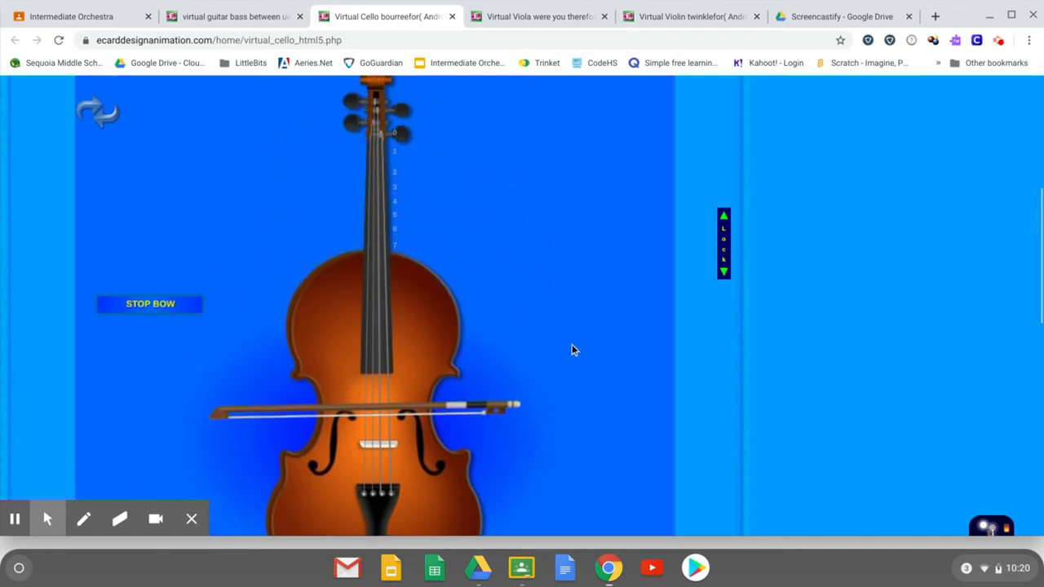
scroll(down, 3)
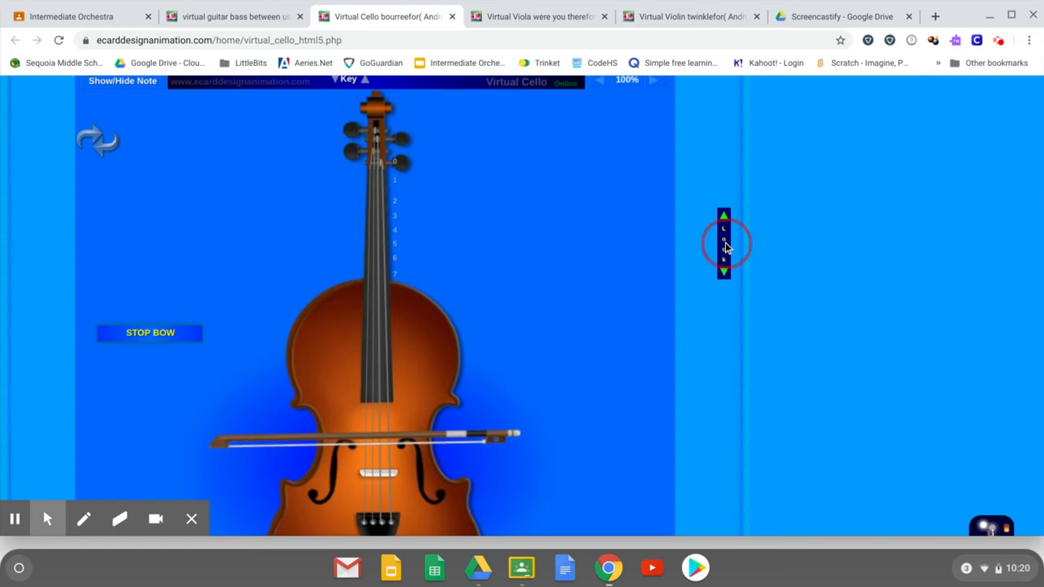
mouse_move(547, 302)
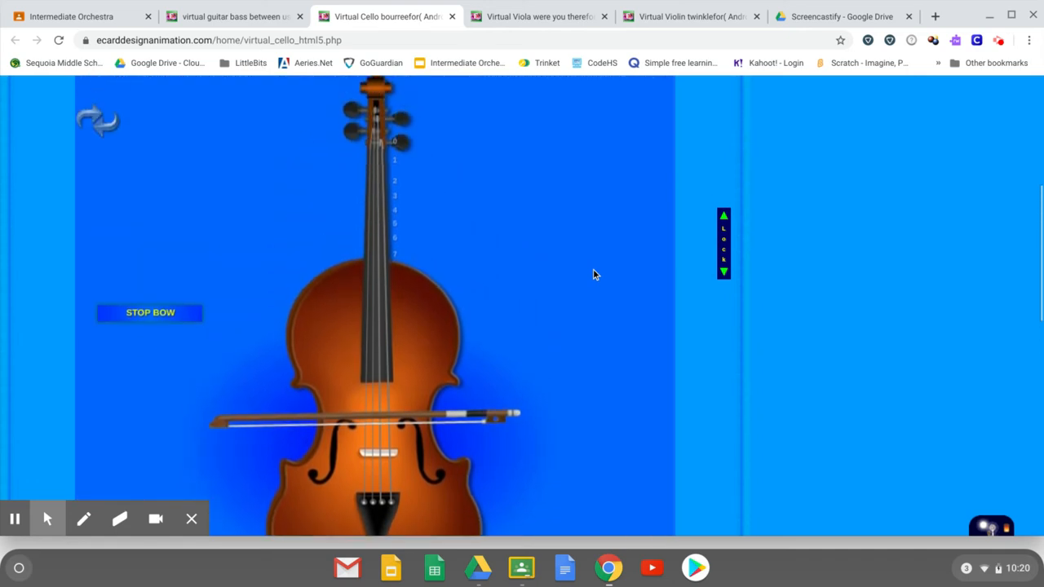
Toggle the Lock control on the right of the cello page to Unlk.
click(723, 253)
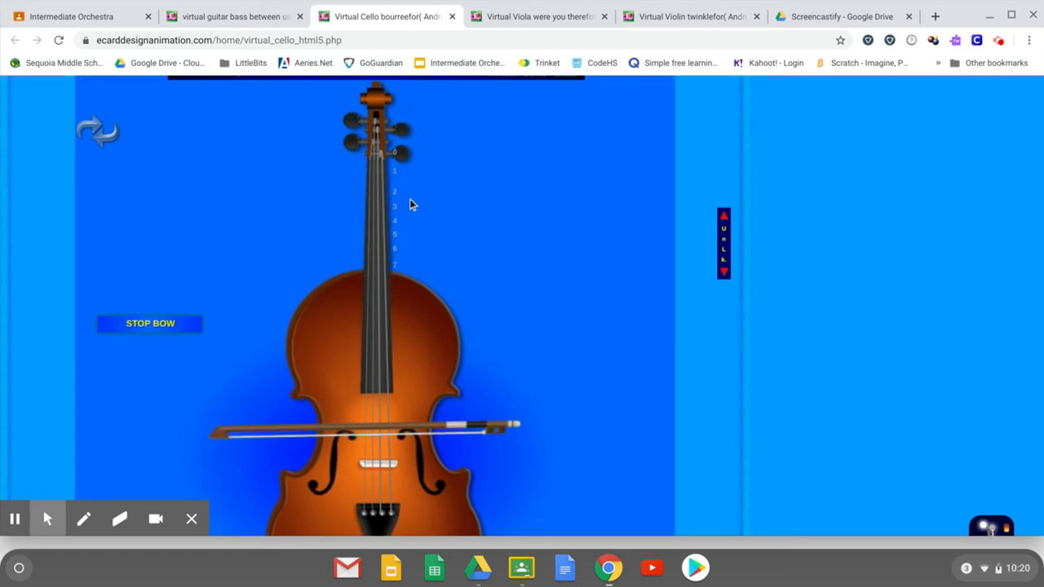
mouse_move(386, 207)
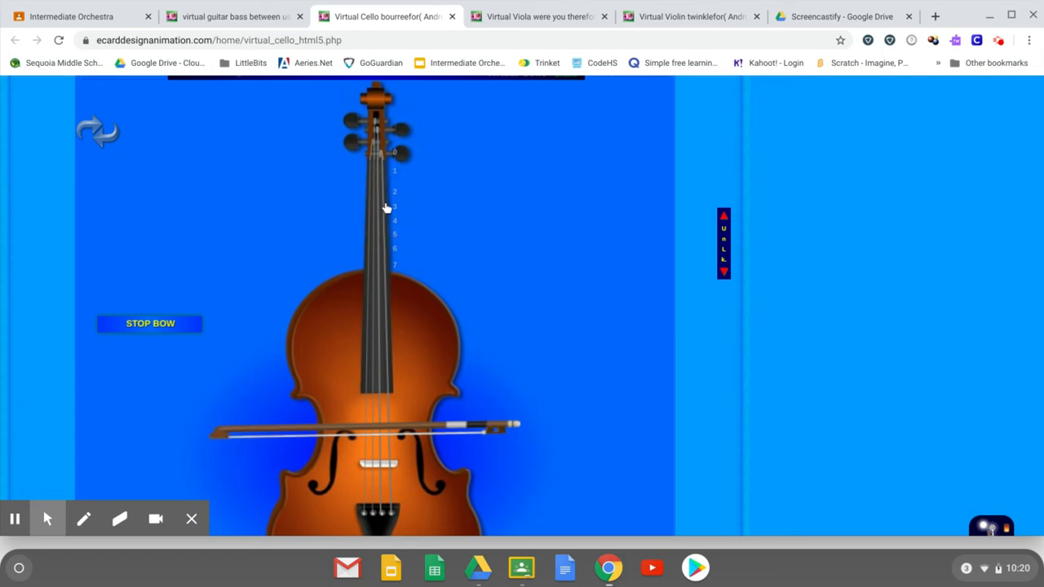
mouse_move(384, 159)
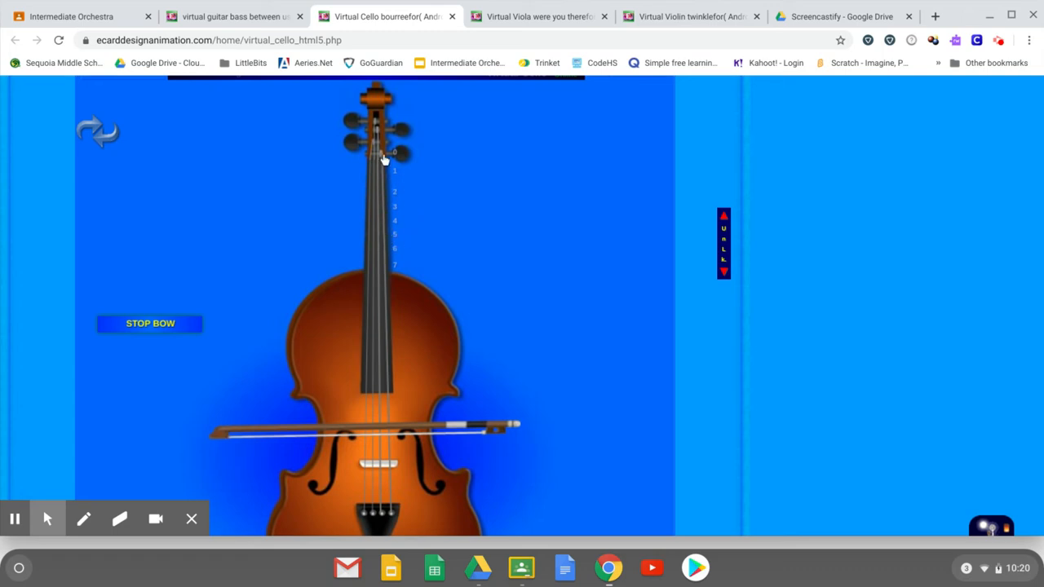
click(379, 159)
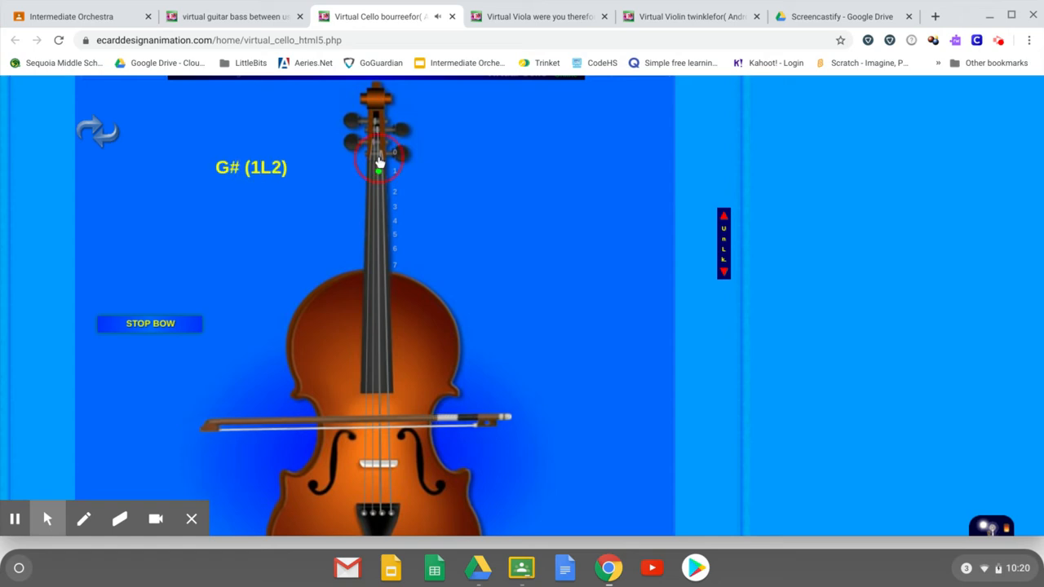
click(377, 158)
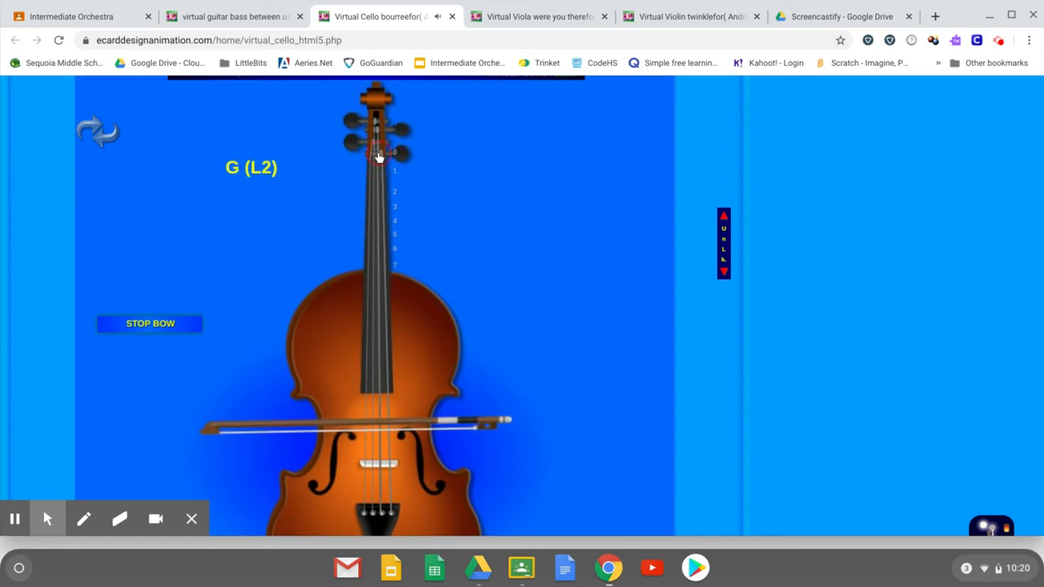
click(376, 155)
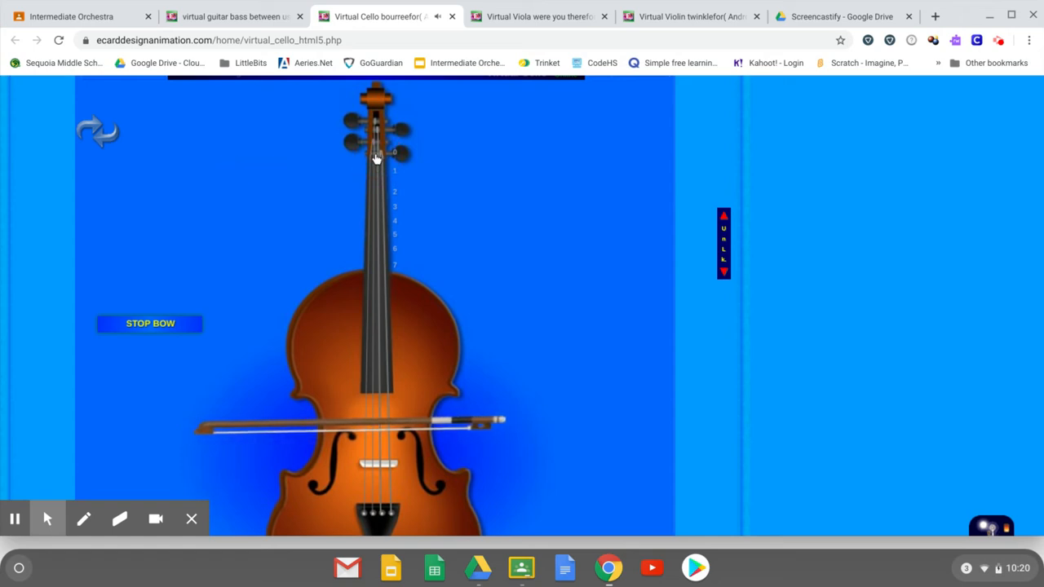
click(376, 157)
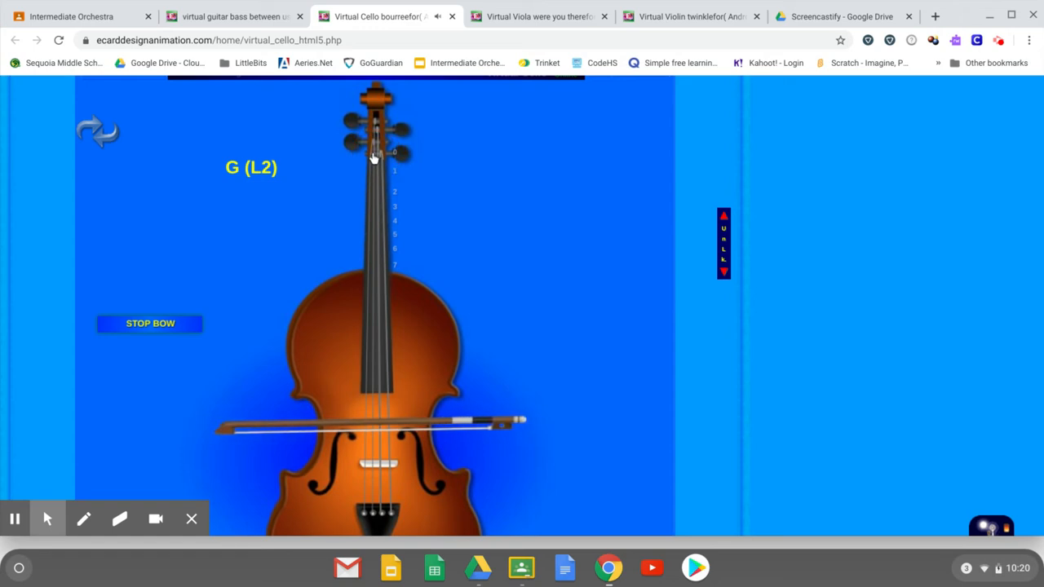
click(367, 159)
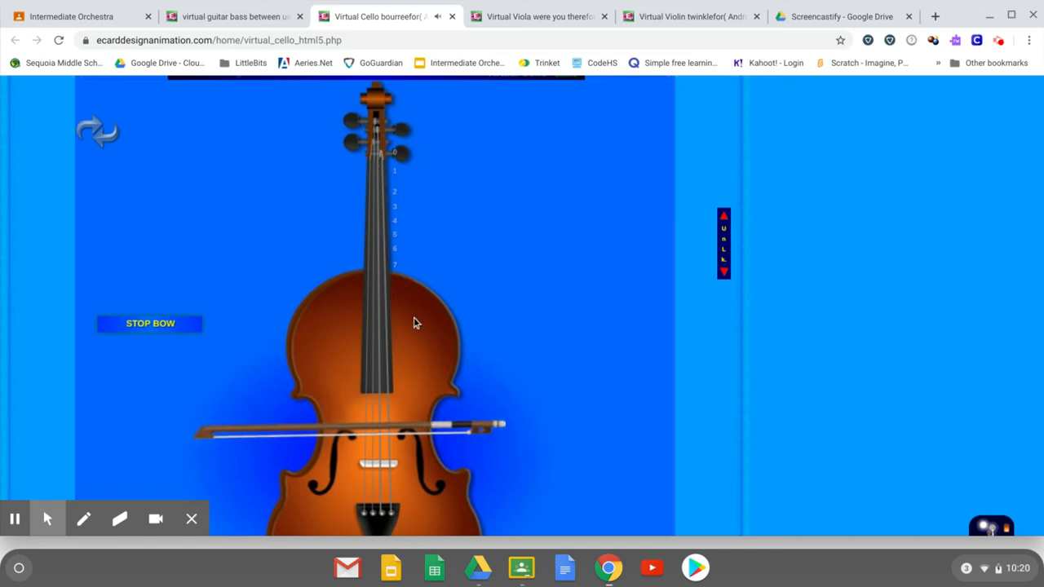
mouse_move(365, 397)
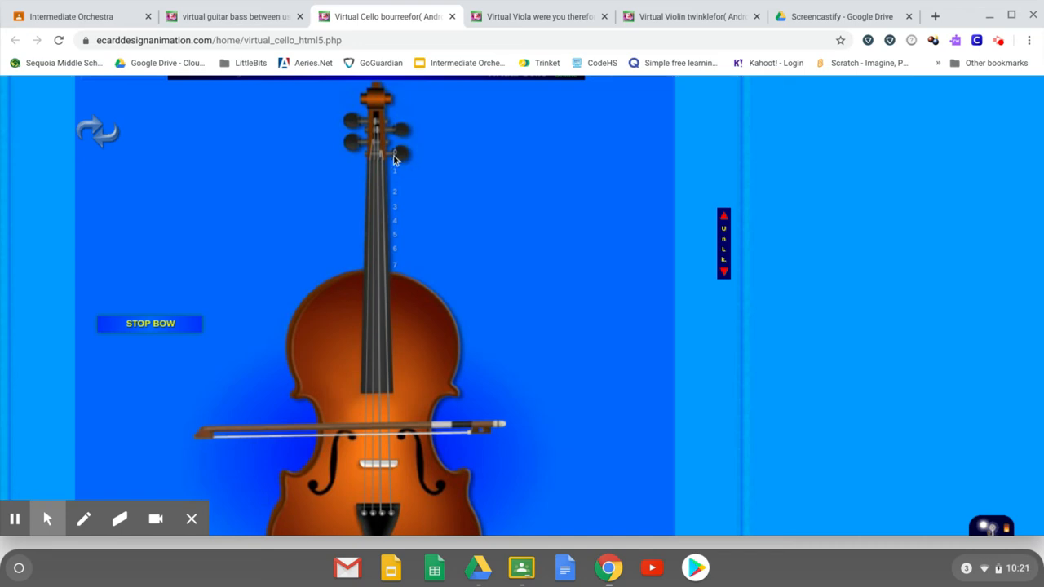
mouse_move(405, 213)
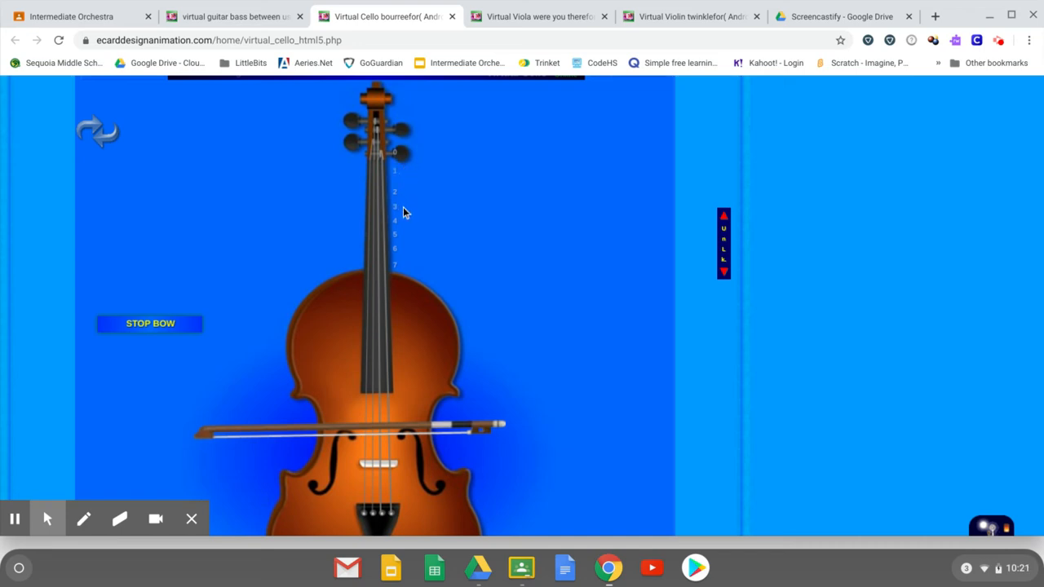
mouse_move(401, 285)
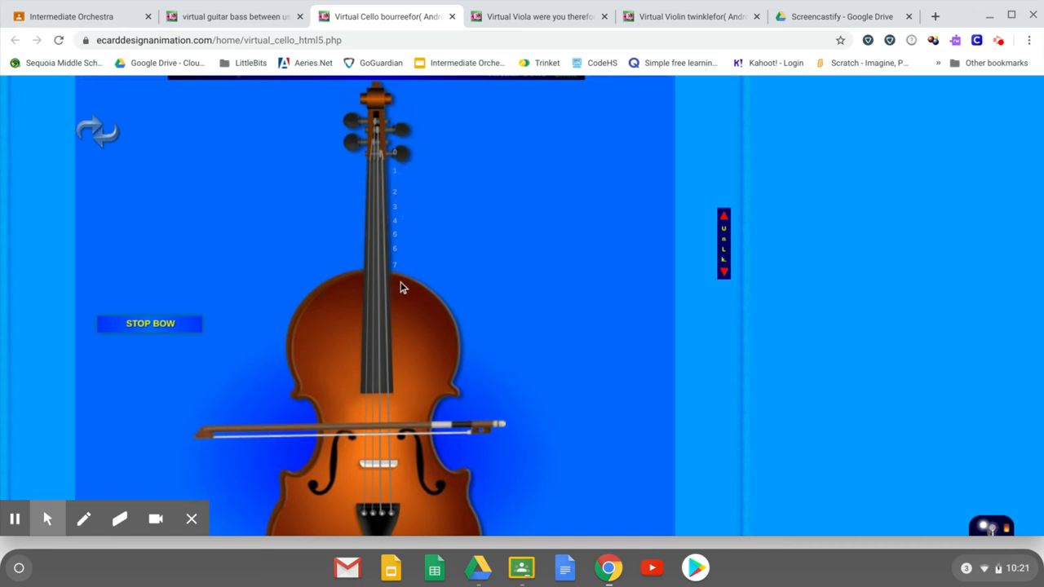
mouse_move(440, 151)
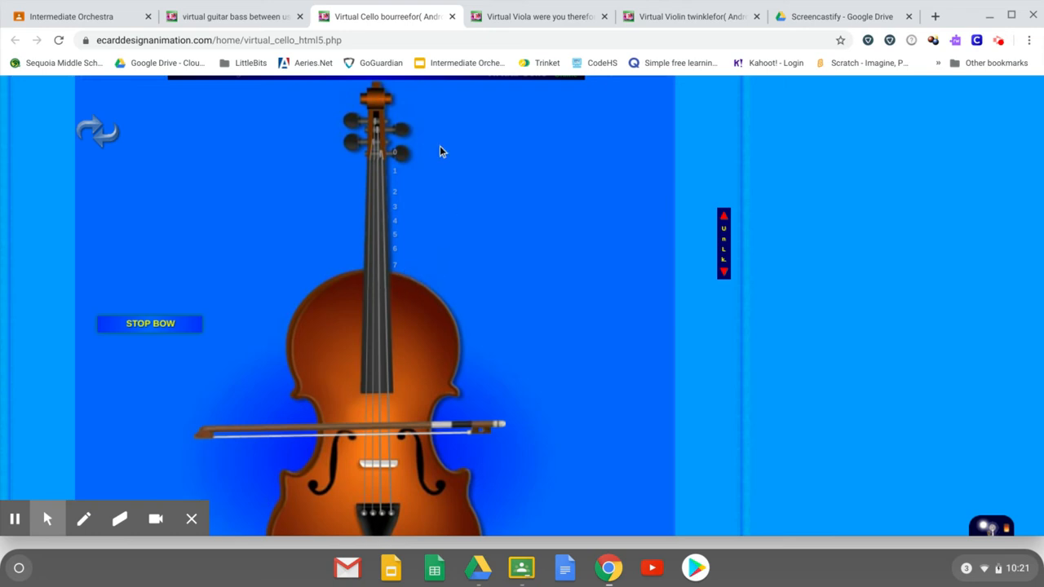
mouse_move(428, 233)
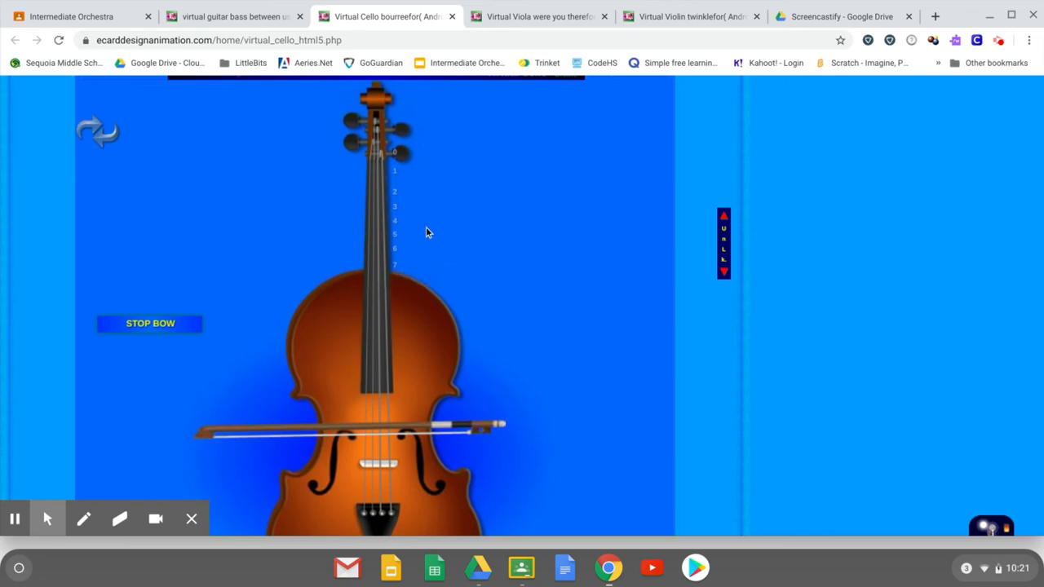
mouse_move(385, 161)
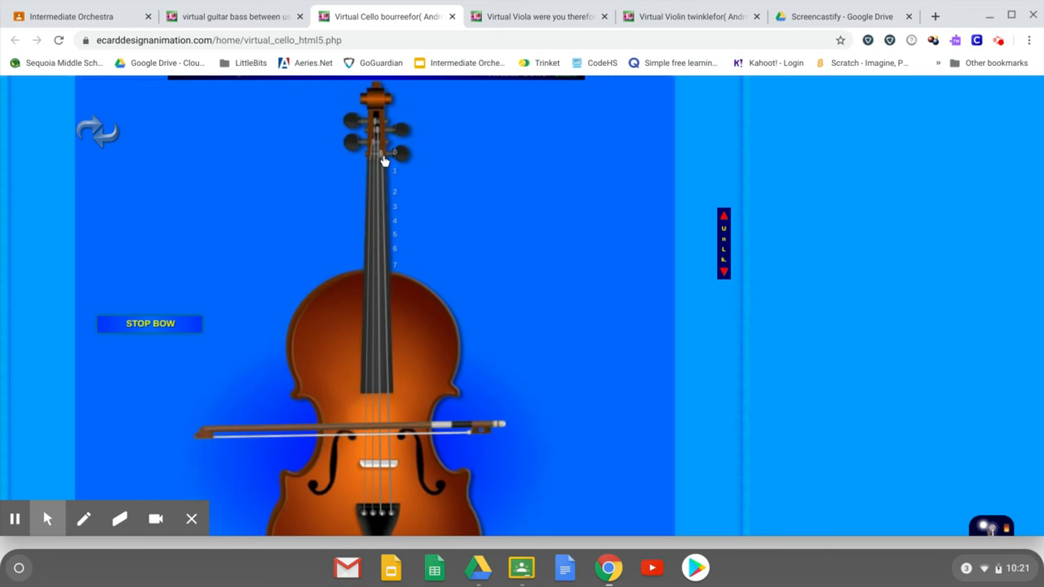
mouse_move(375, 157)
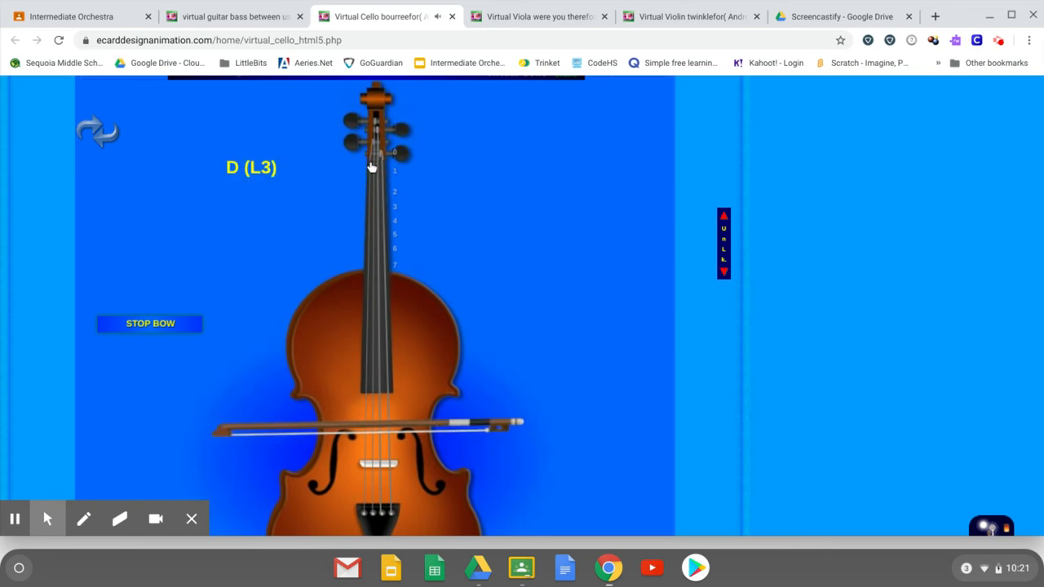
click(373, 172)
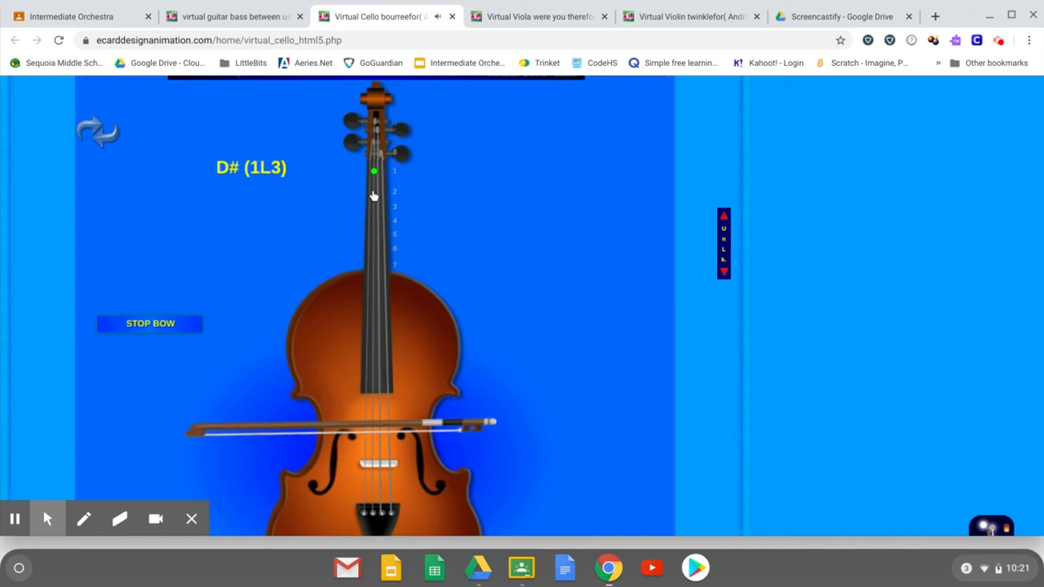
click(374, 192)
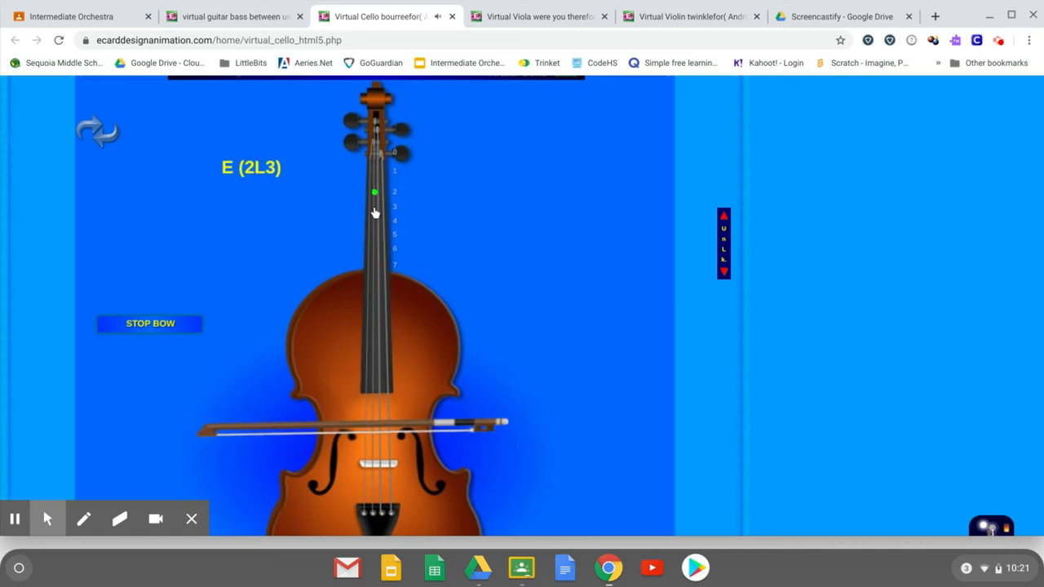
click(374, 207)
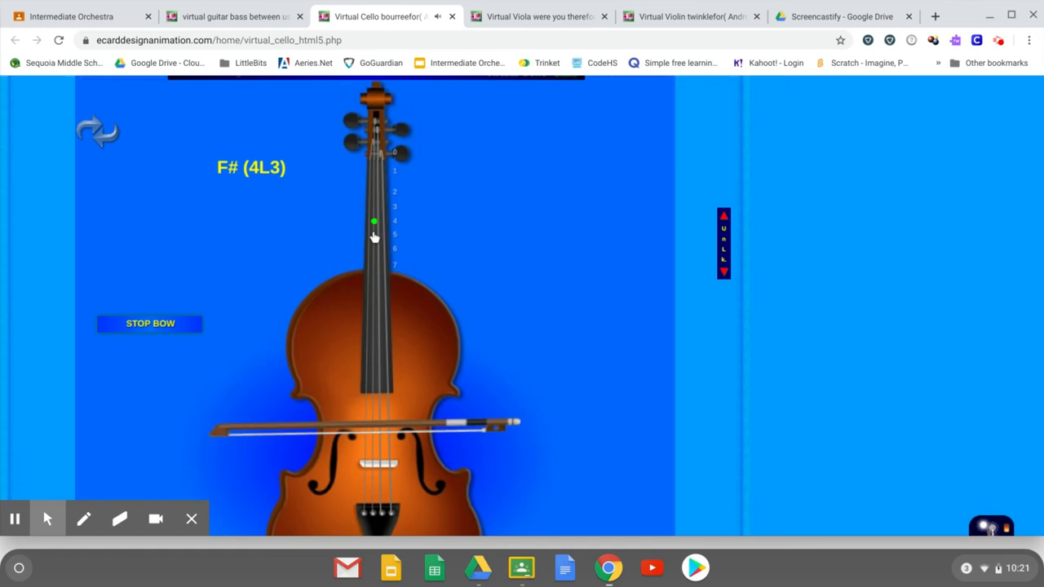
click(373, 220)
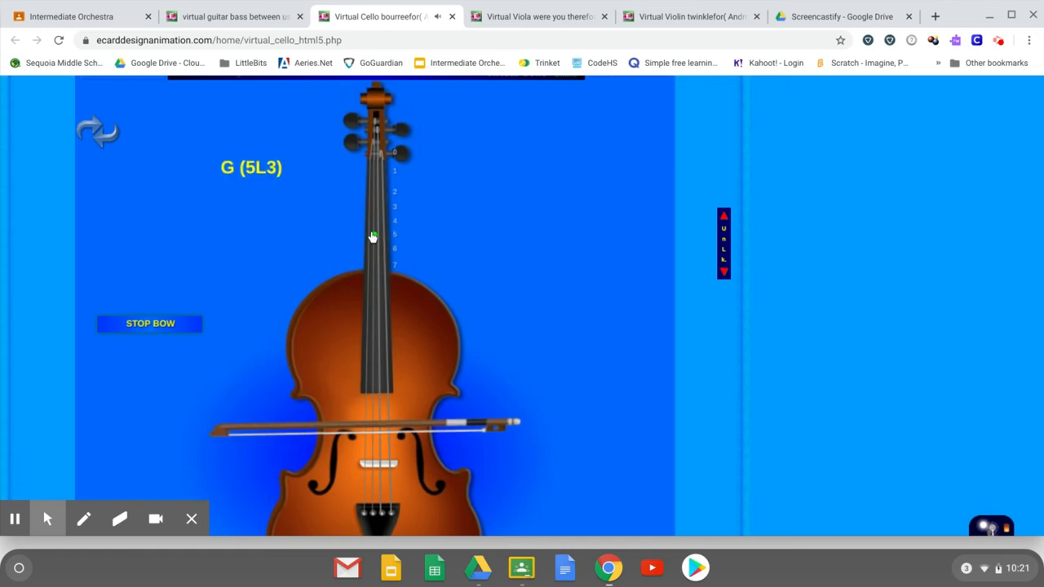
click(373, 249)
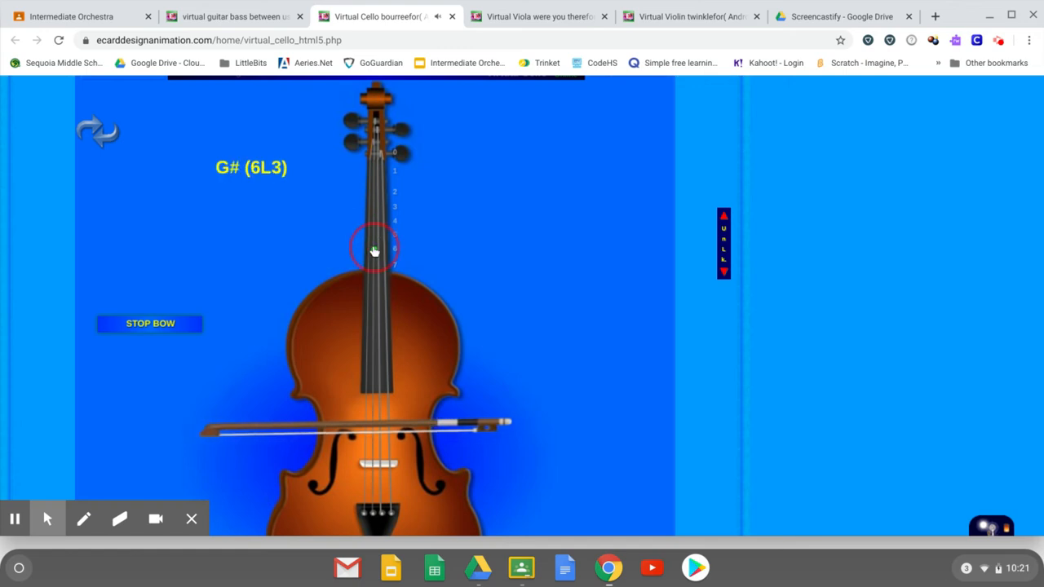
click(373, 267)
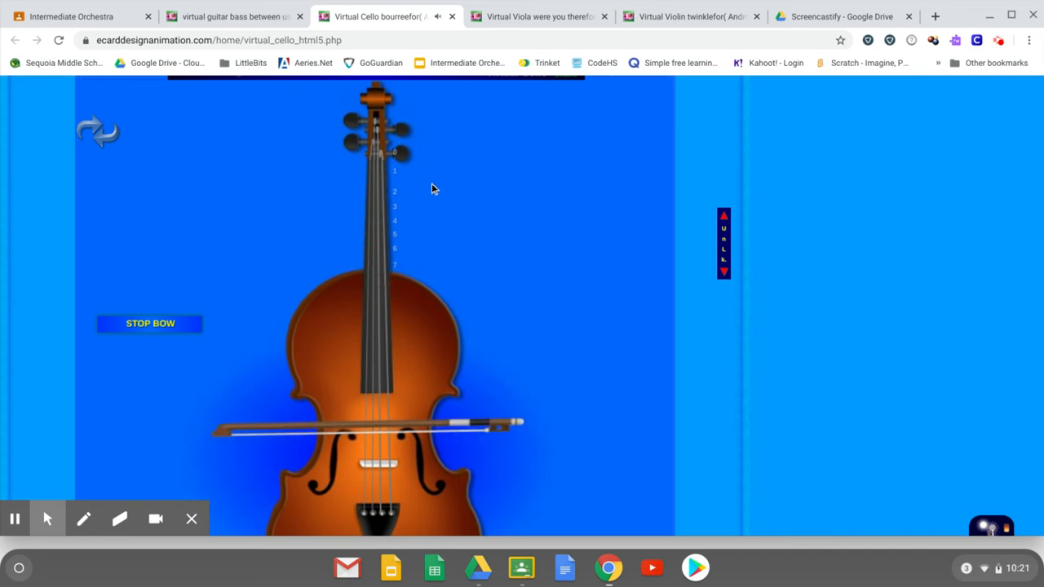
mouse_move(436, 259)
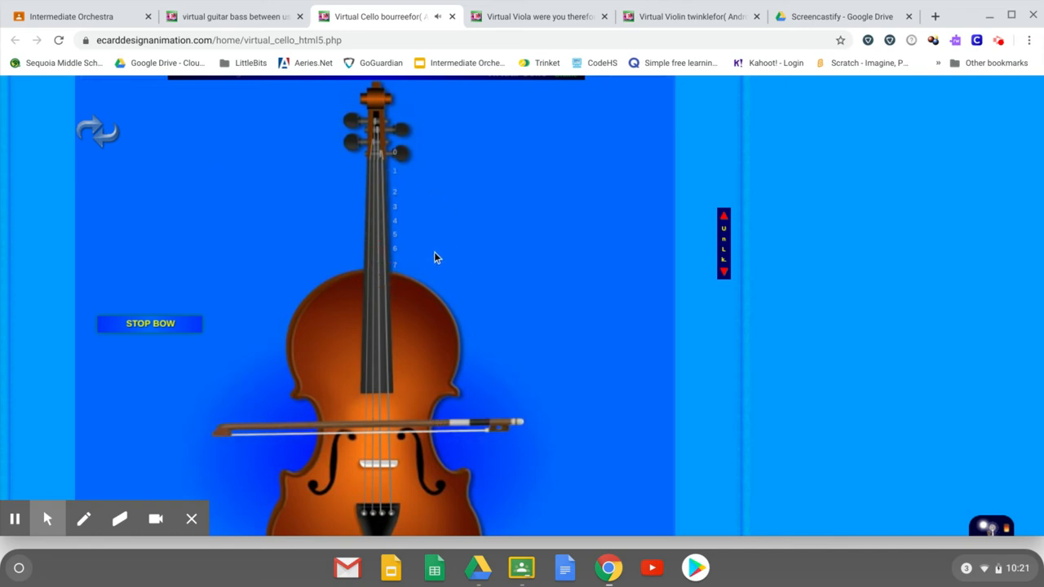
mouse_move(84, 519)
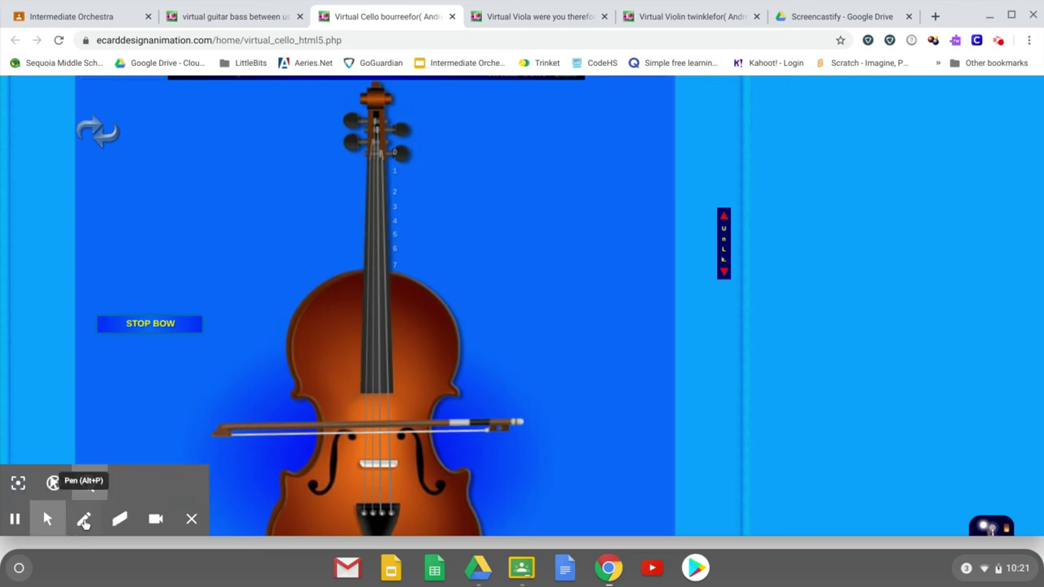
Pick the Screencastify pen and draw red marks at fingerboard half-step positions 2 and 4.
click(84, 520)
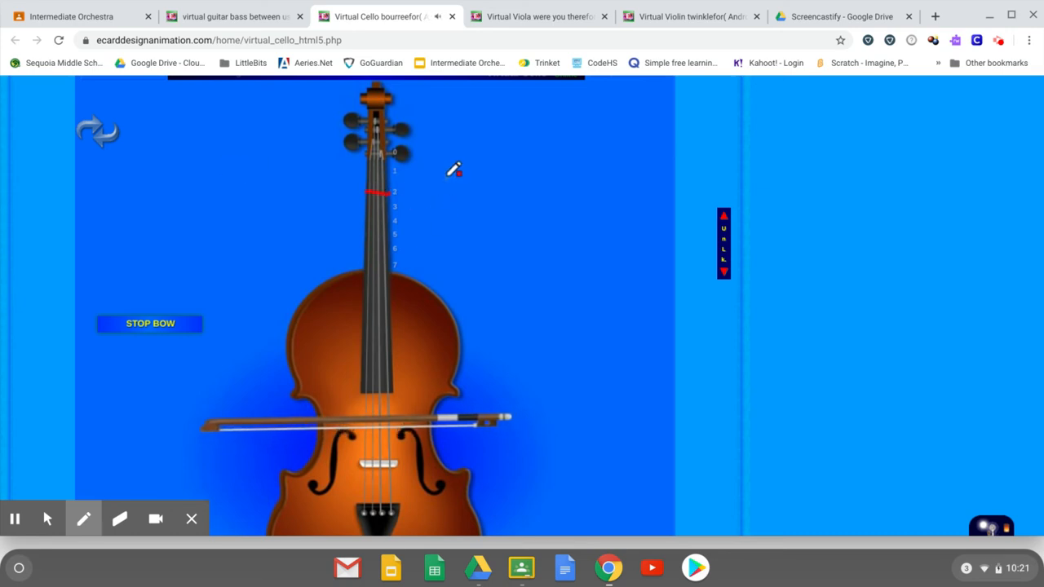
mouse_move(432, 240)
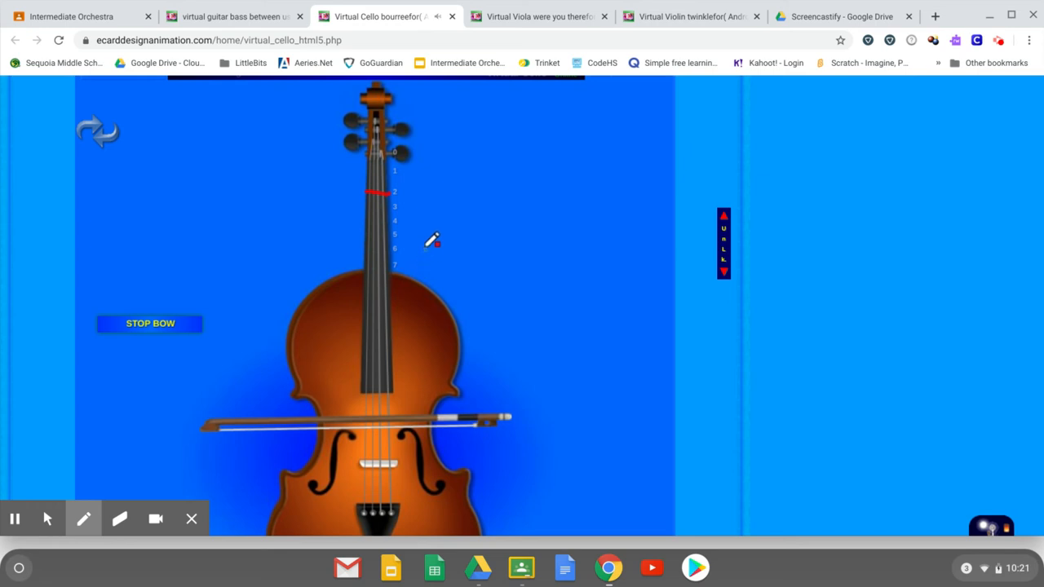
click(372, 219)
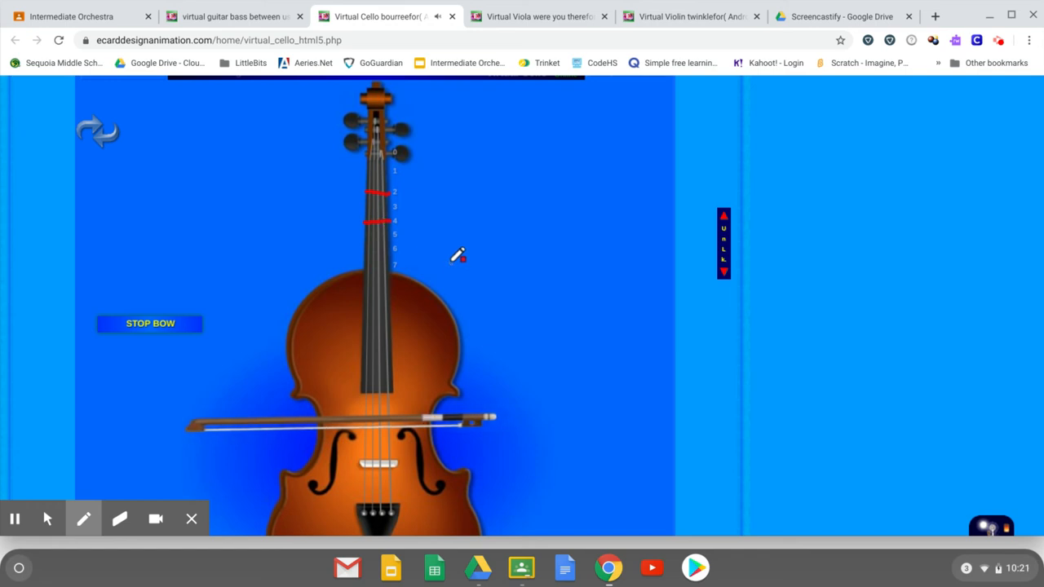
mouse_move(371, 228)
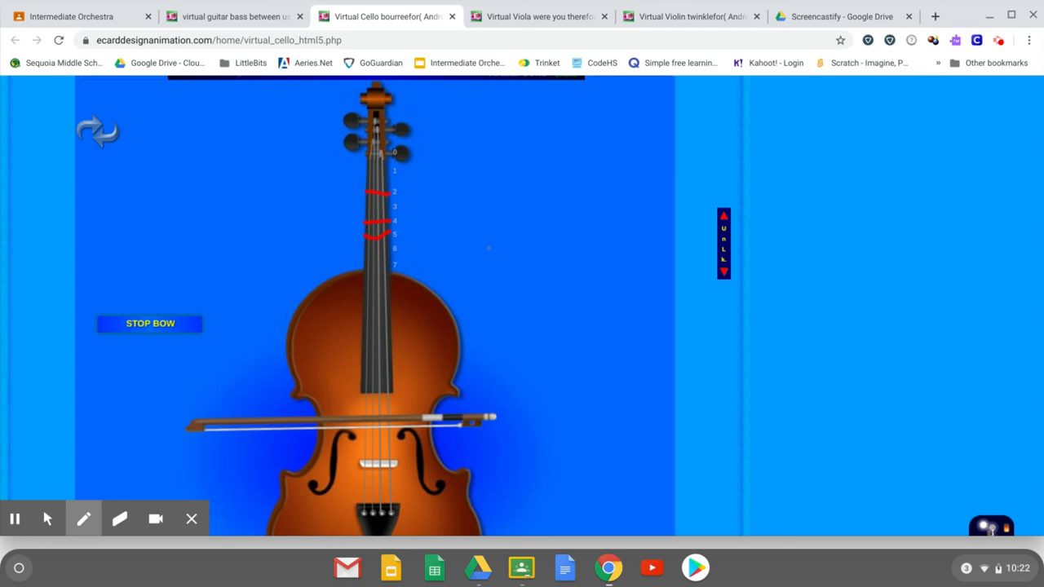
mouse_move(147, 292)
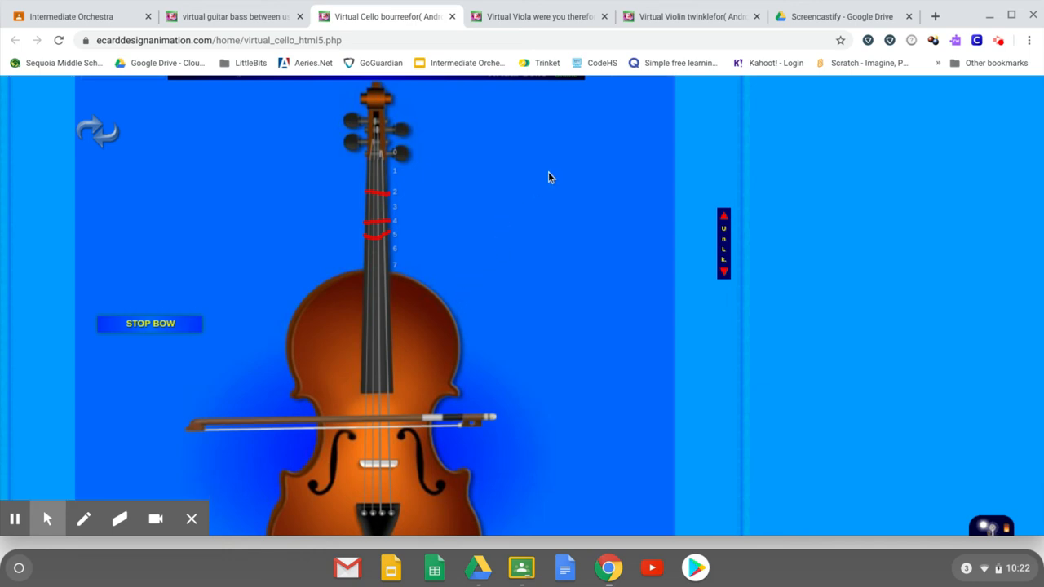
mouse_move(368, 159)
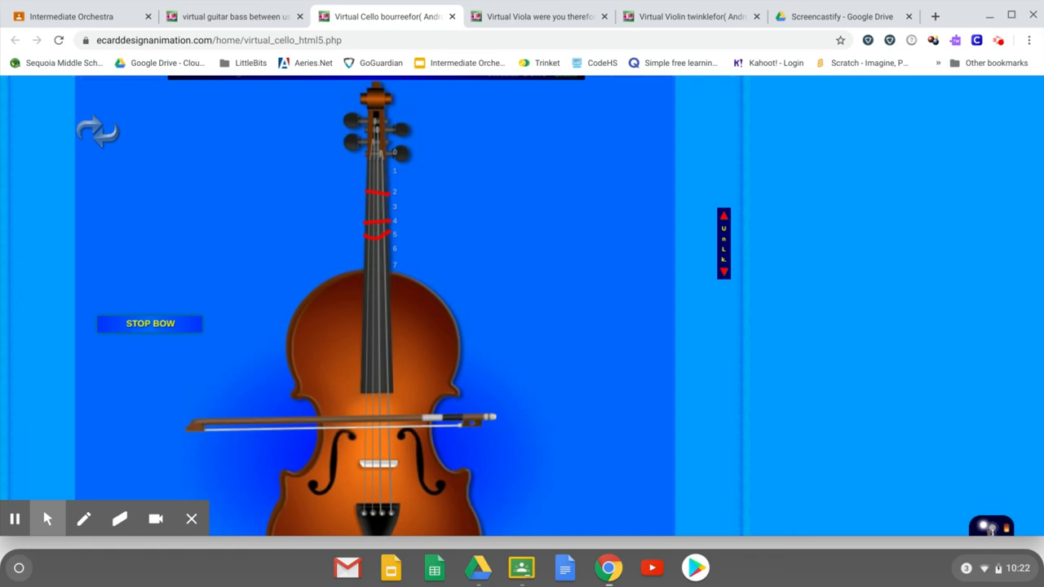
click(369, 196)
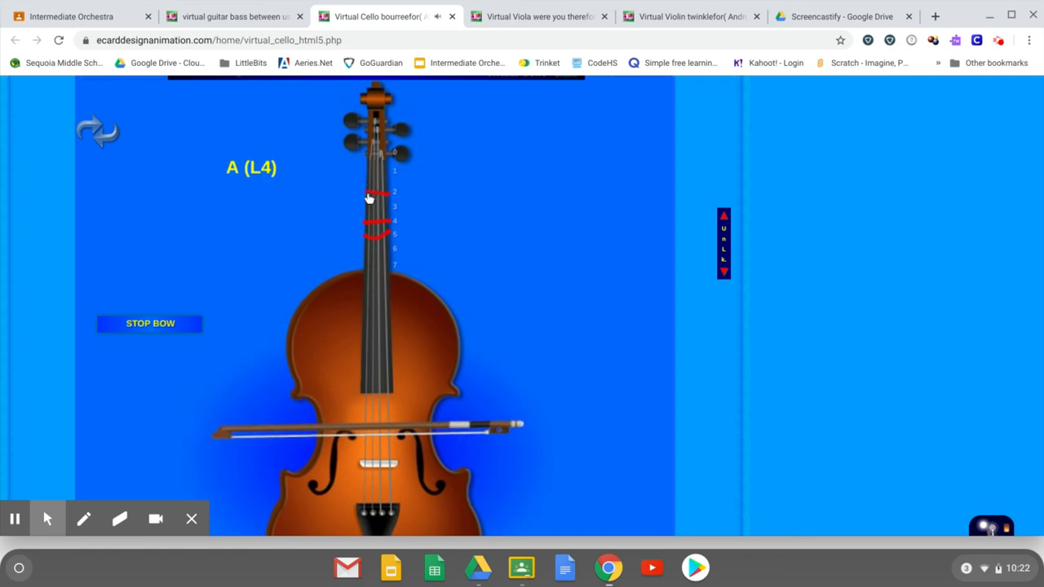
click(367, 195)
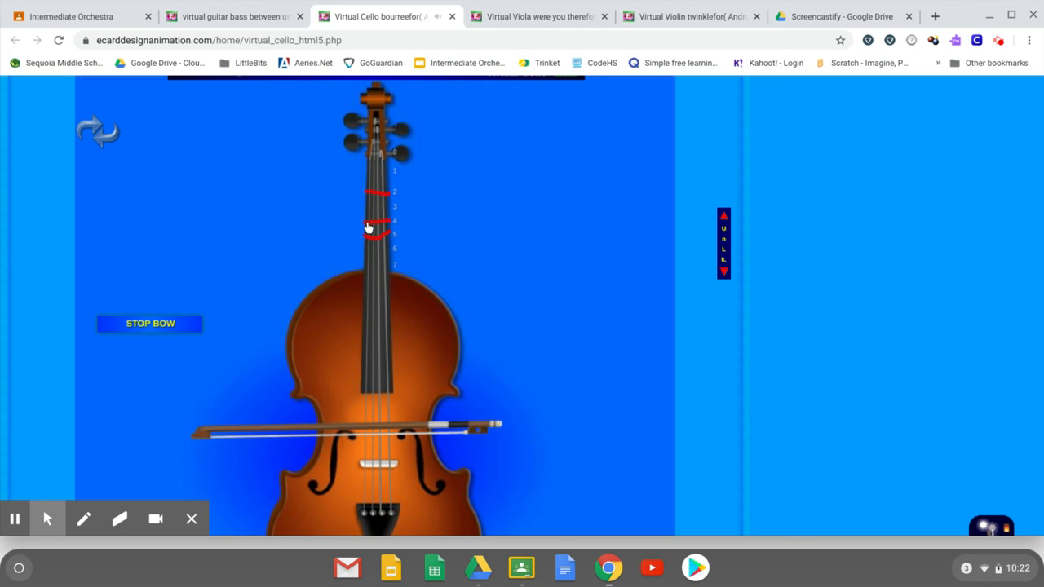
click(368, 224)
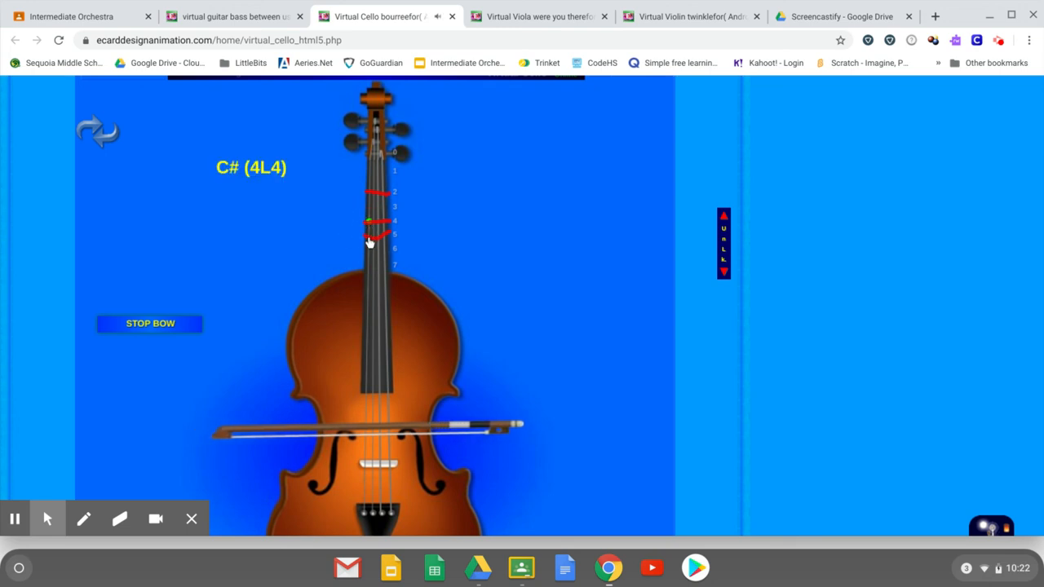
click(368, 239)
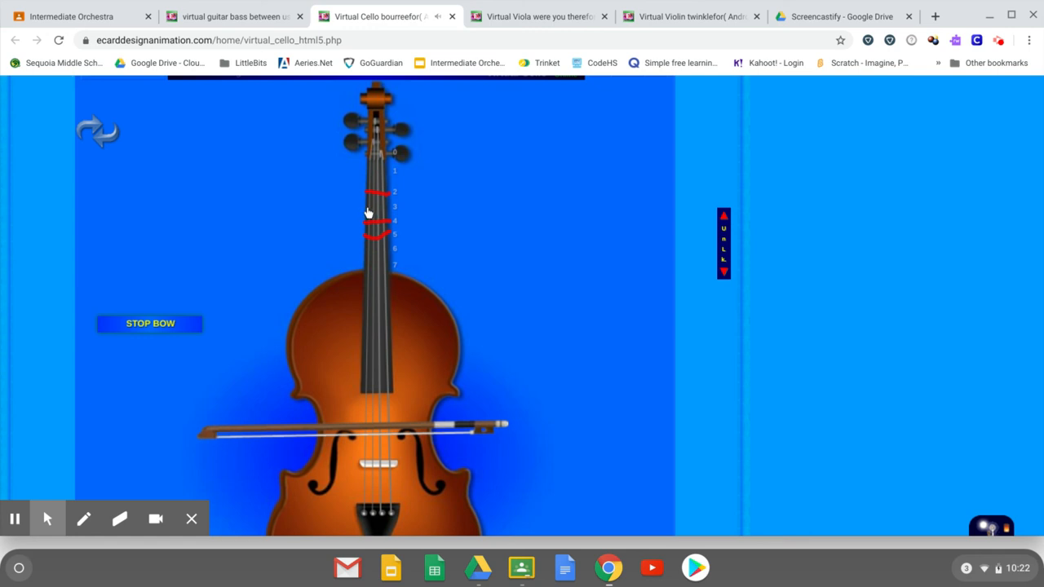
click(368, 208)
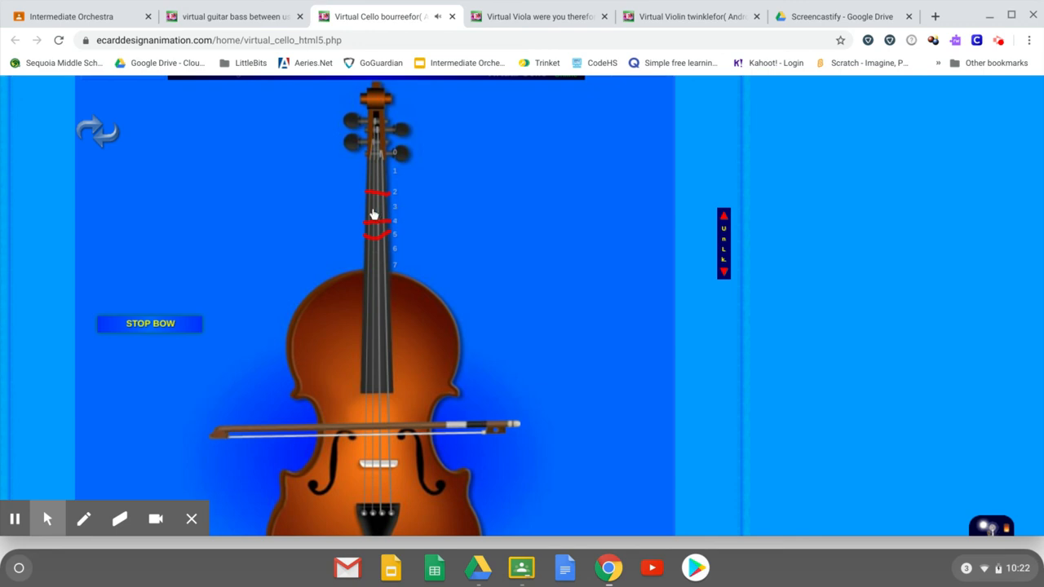
mouse_move(381, 198)
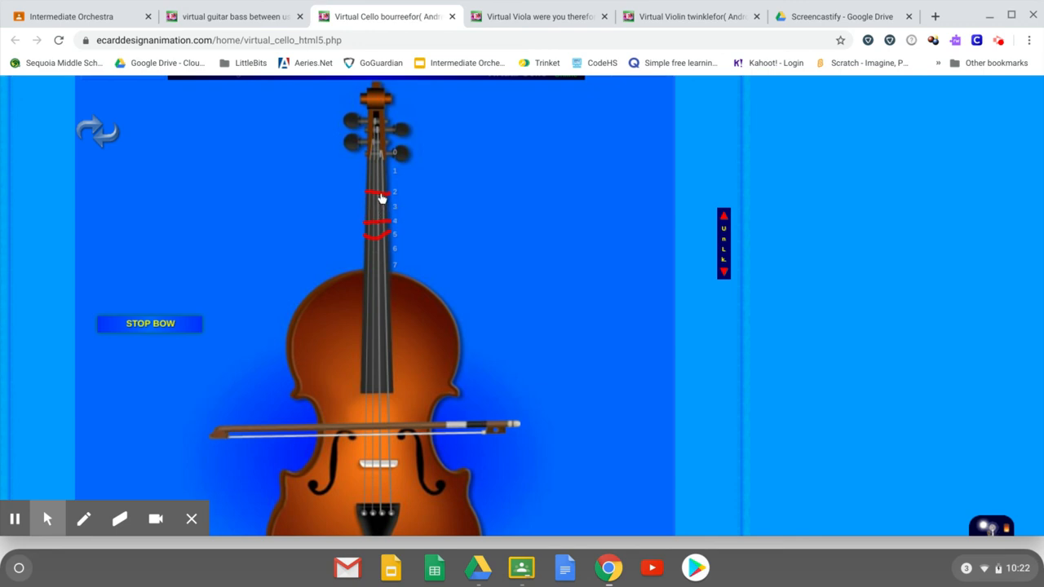
mouse_move(534, 262)
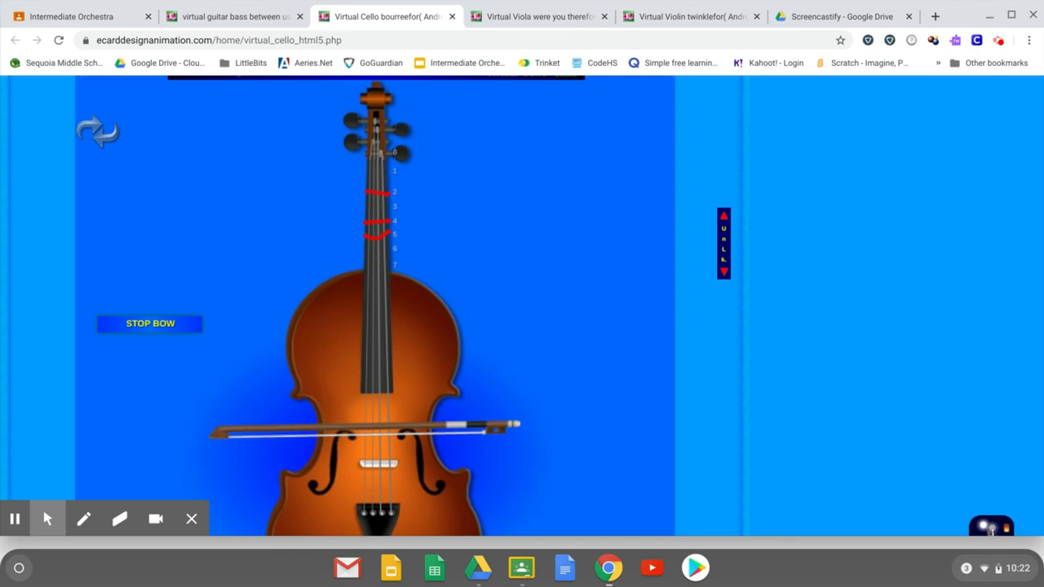
mouse_move(539, 259)
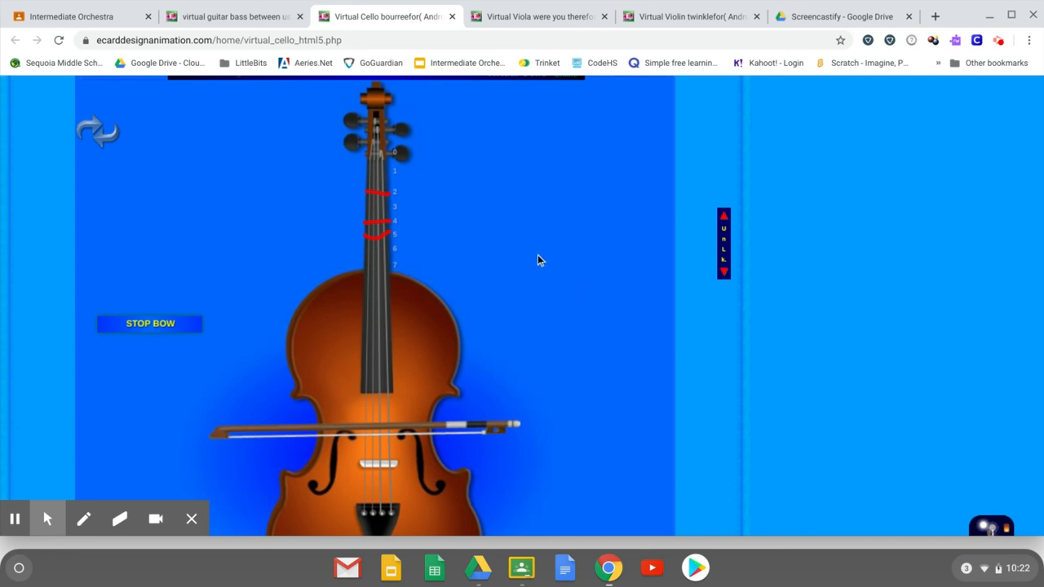